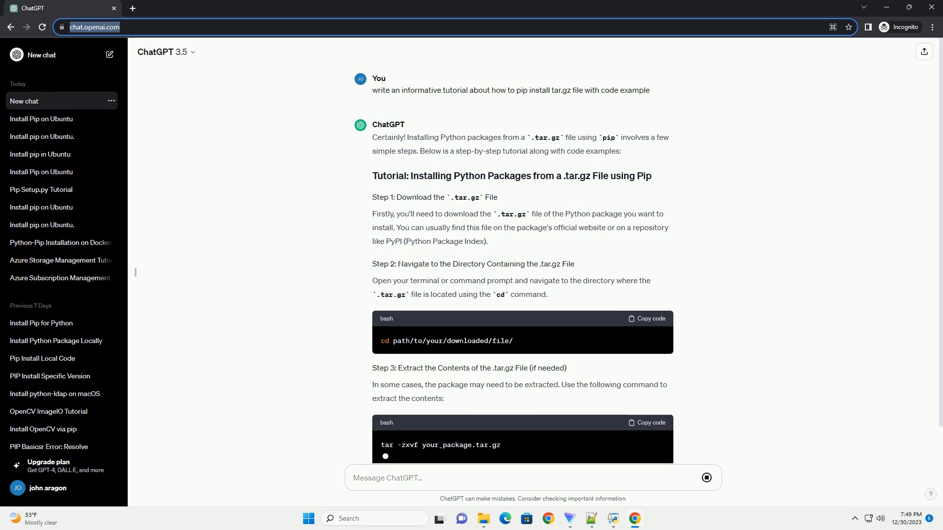
scroll(down, 3)
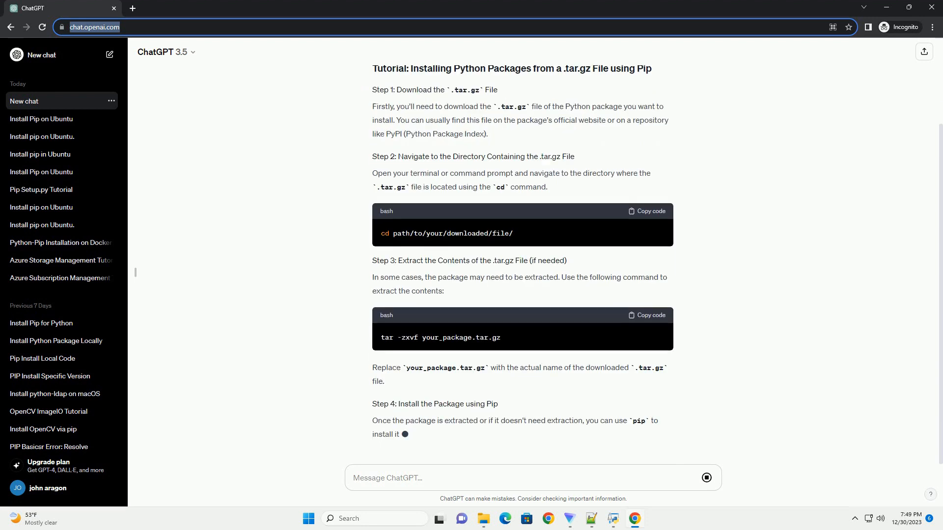
scroll(down, 3)
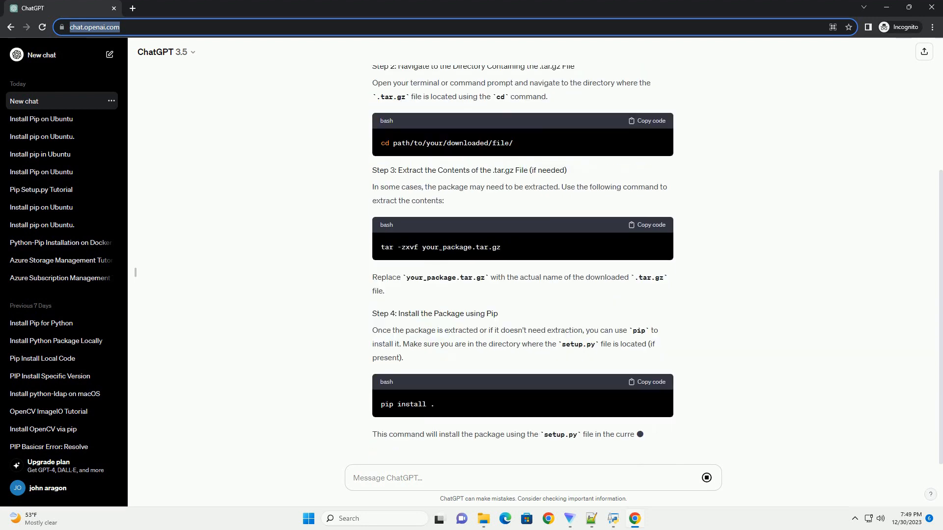
scroll(down, 3)
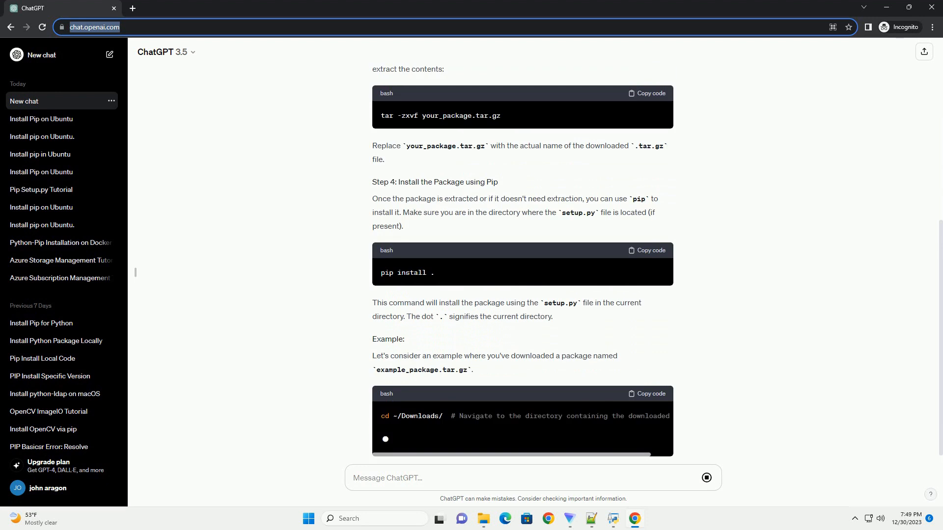
scroll(down, 3)
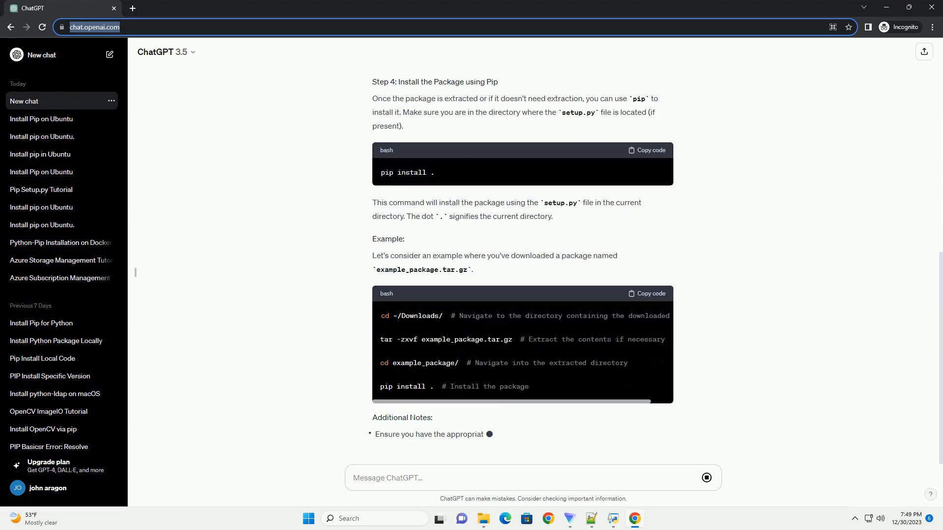
scroll(down, 3)
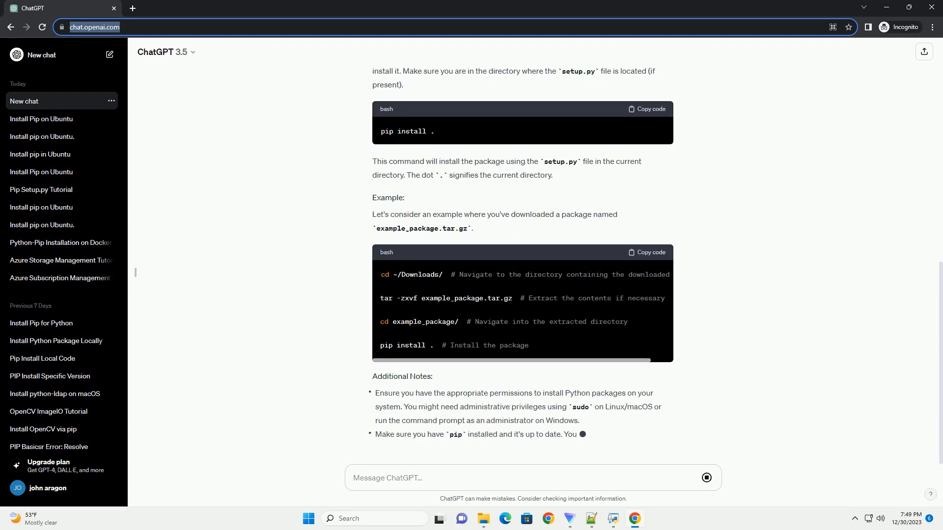
scroll(down, 3)
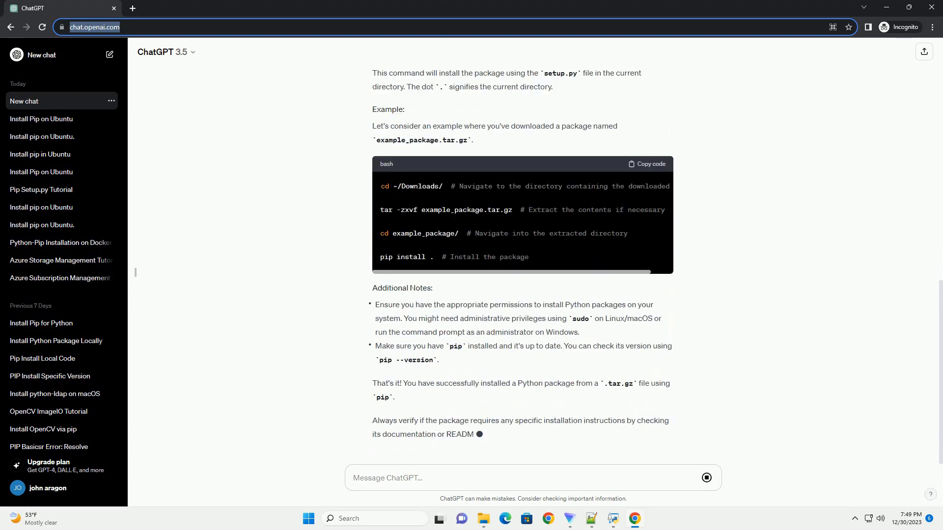